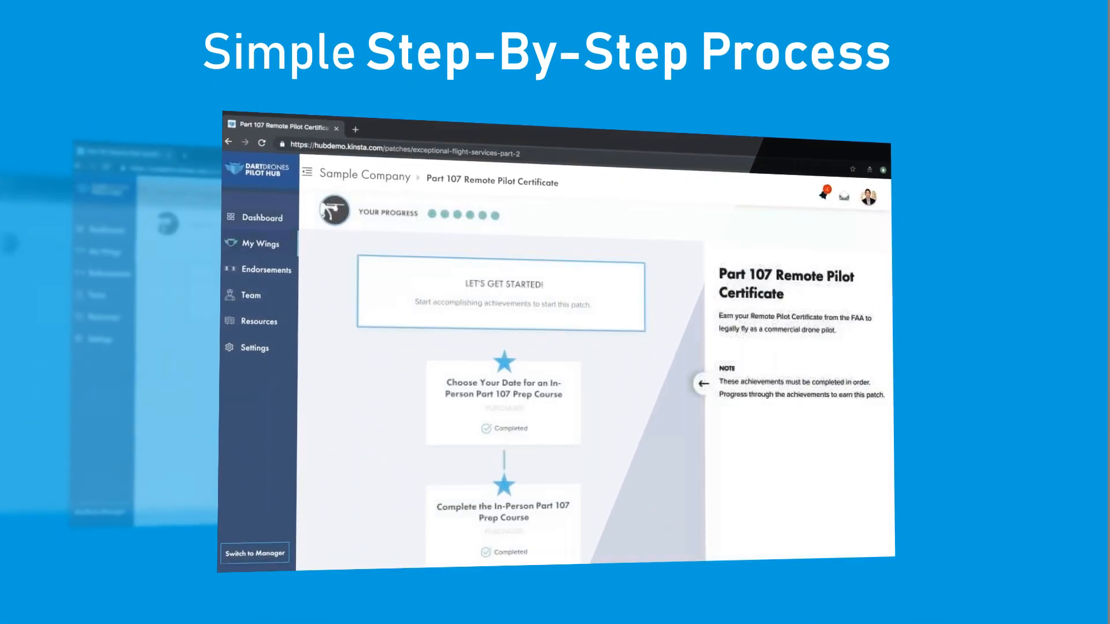
# Scroll down the Part 107 Remote Pilot Certificate patch to see its ordered achievements
pyautogui.scroll(-3)
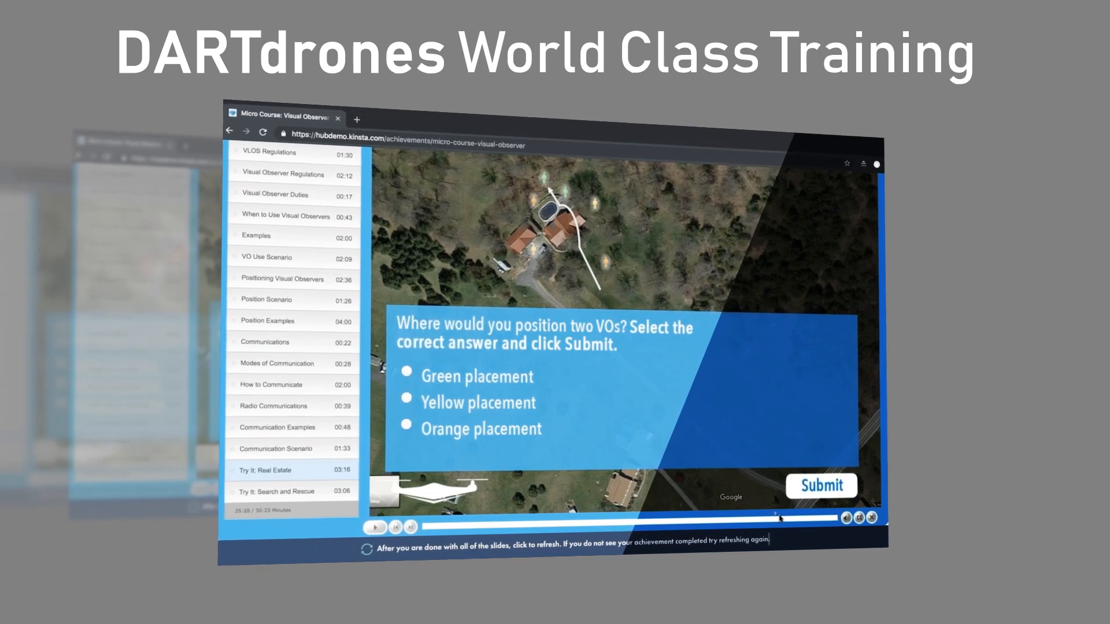
# Advance the Visual Observer micro course to the quiz on positioning two VOs
pyautogui.click(821, 486)
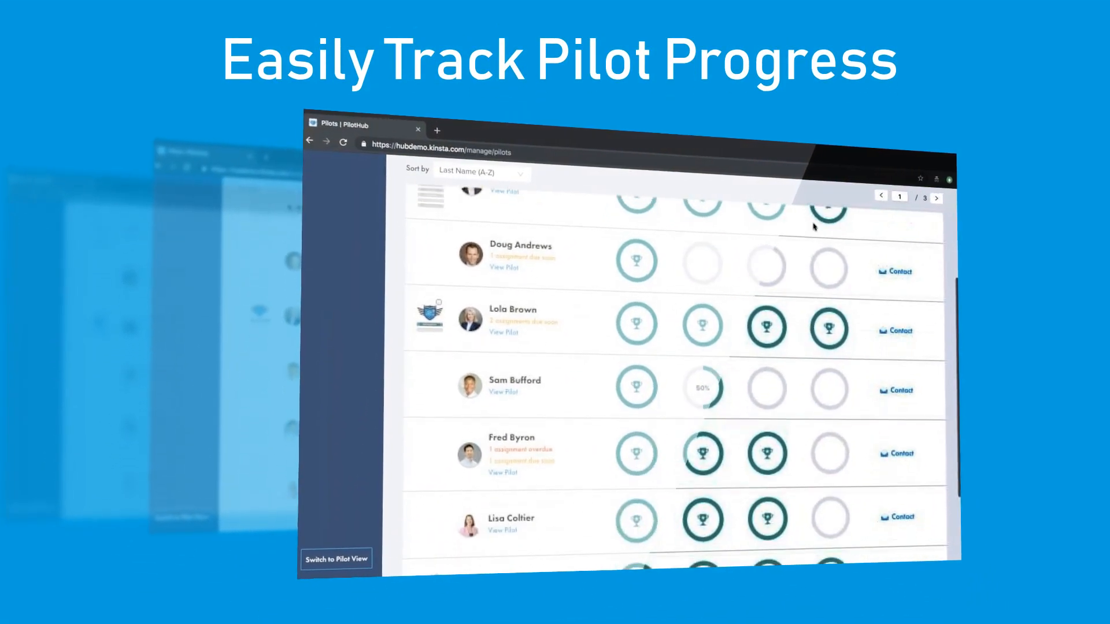
pyautogui.scroll(-3)
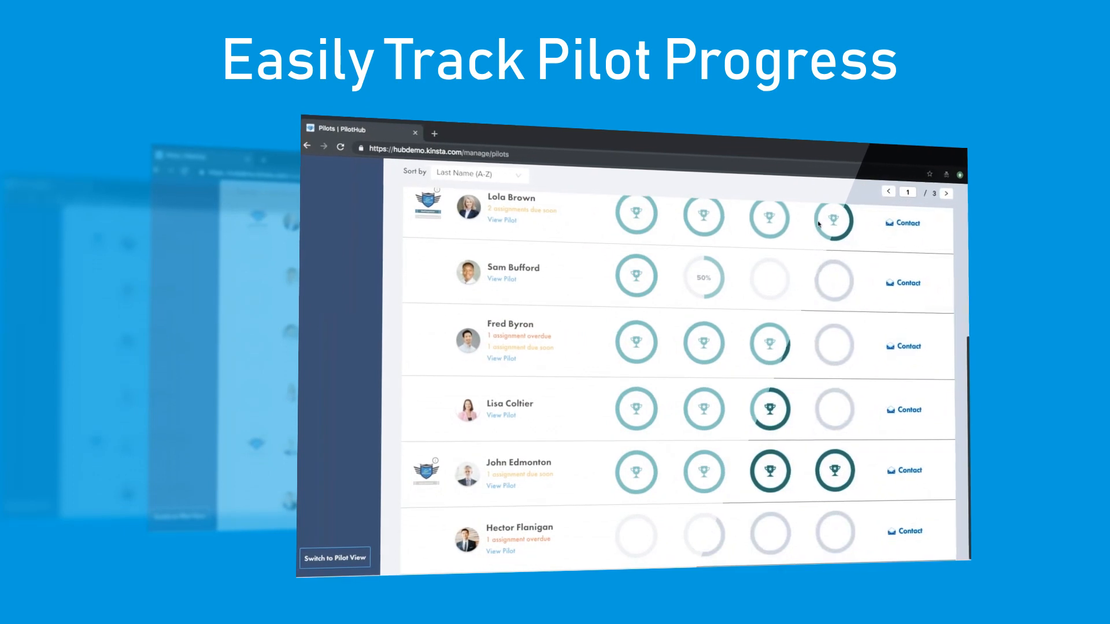